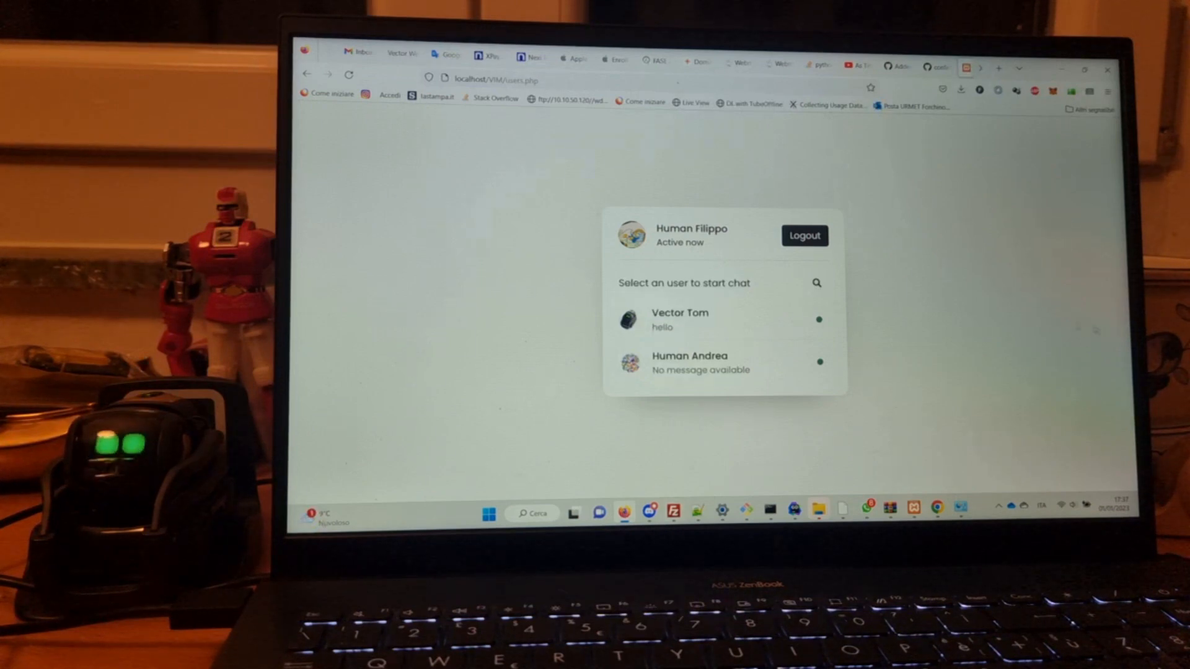
# - Open the conversation with Vector Tom from the user list
pyautogui.click(679, 319)
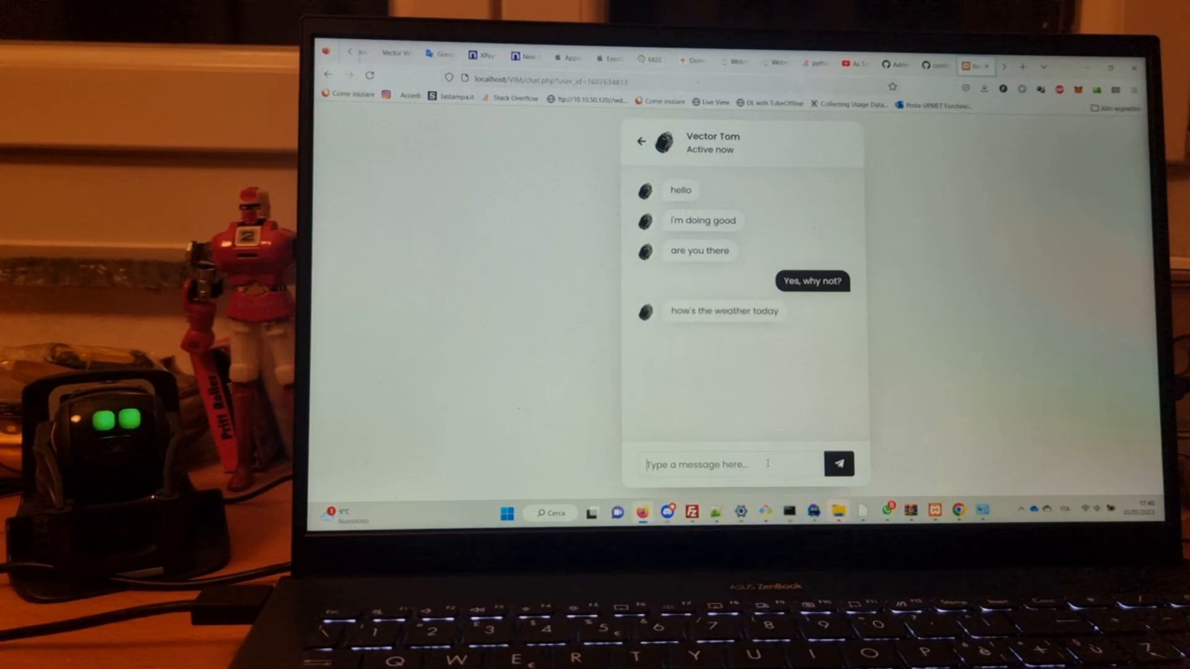
# - Send 'Sunny!' to Vector's weather question, then send 'Dinner is ready!'
pyautogui.write('Sunn')
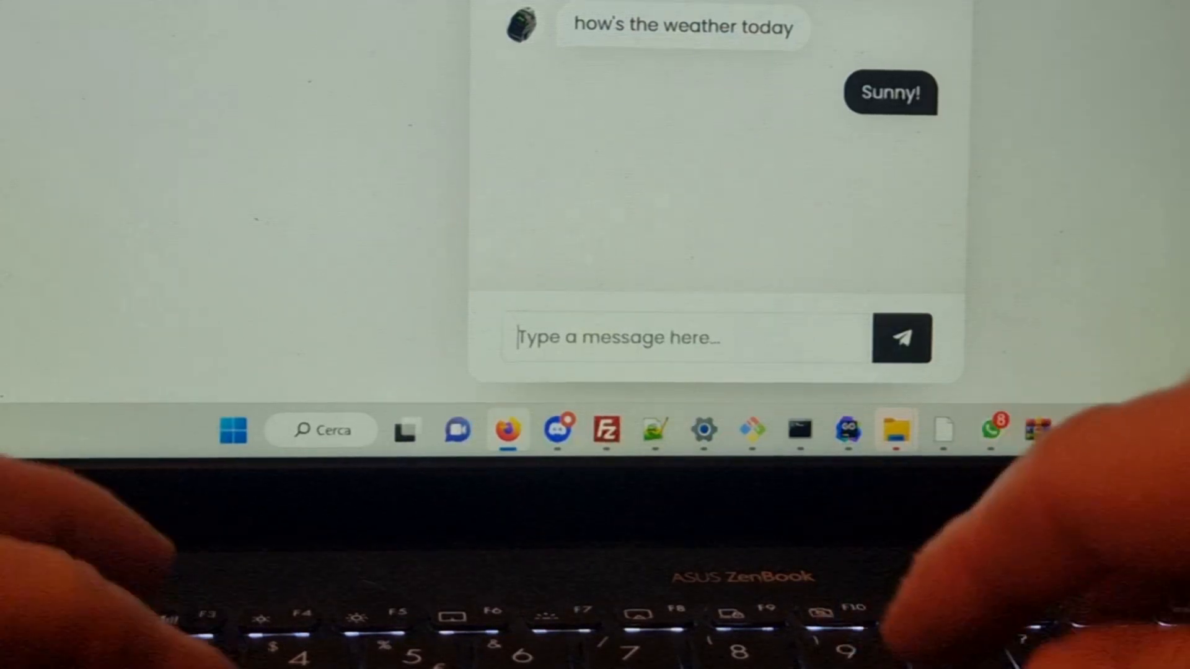
pyautogui.write('Dinner is read')
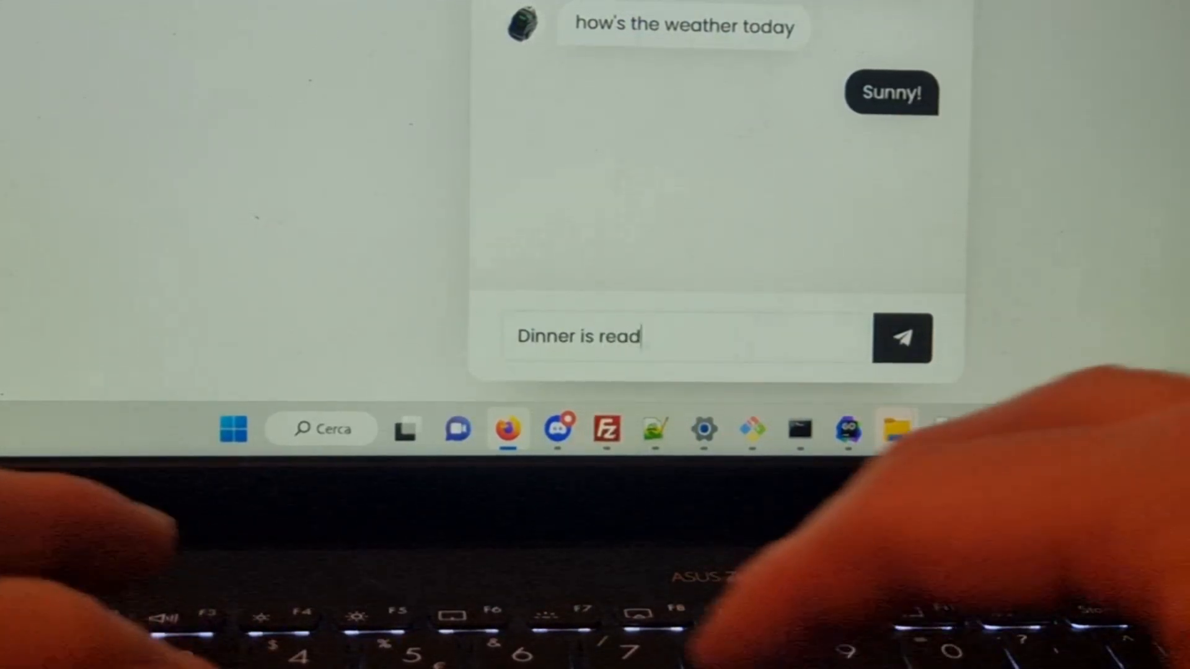
pyautogui.write('y!')
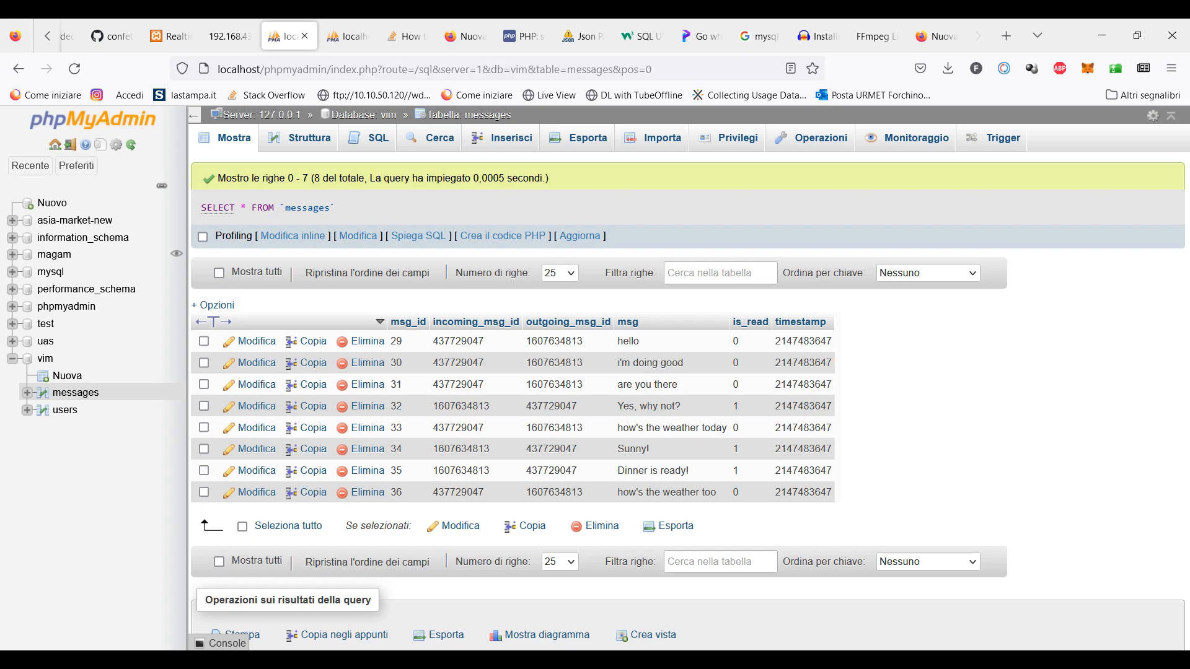
# - Bring up voicecommand-vim.go in the IDE at its CHAT API section
pyautogui.click(65, 409)
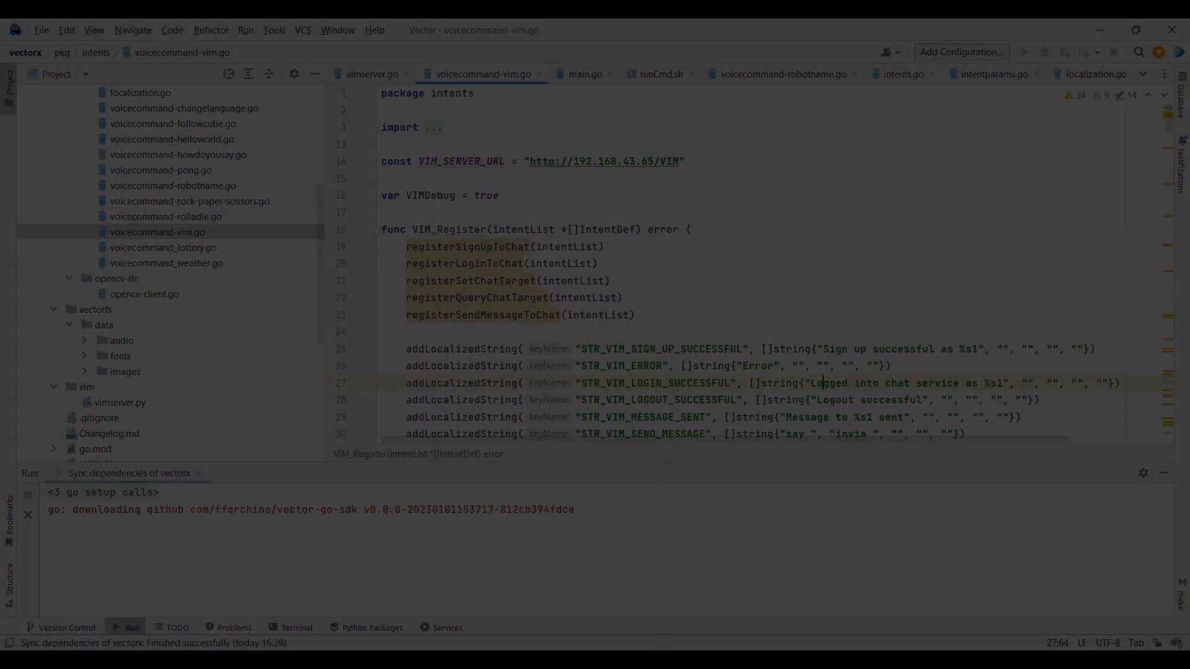
pyautogui.scroll(-3)
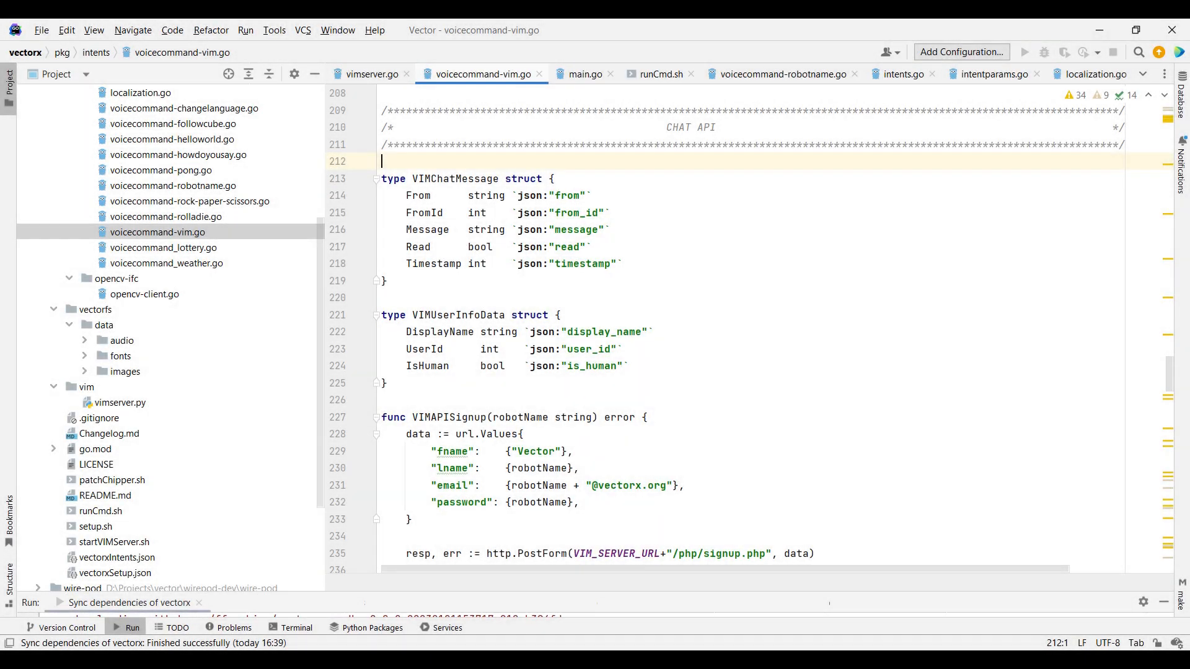